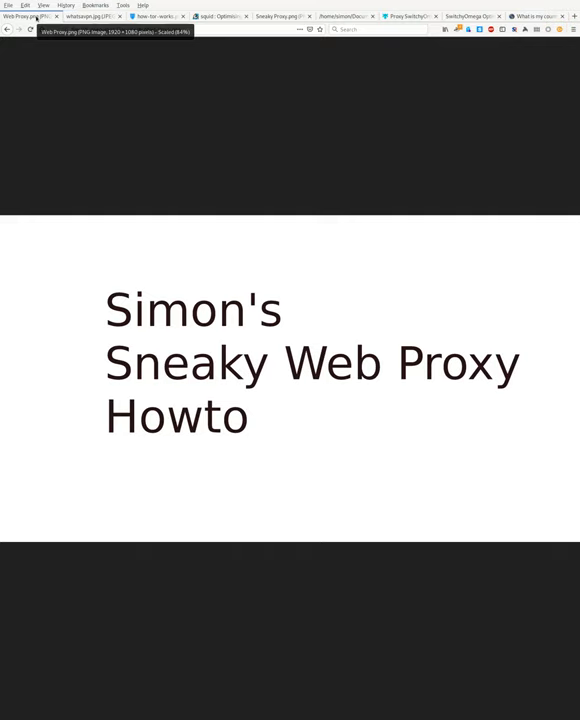
Step: Step through the walkthrough tabs to the Tor relay-chain routing diagram
{"action": "left_click", "coordinate": [90, 16]}
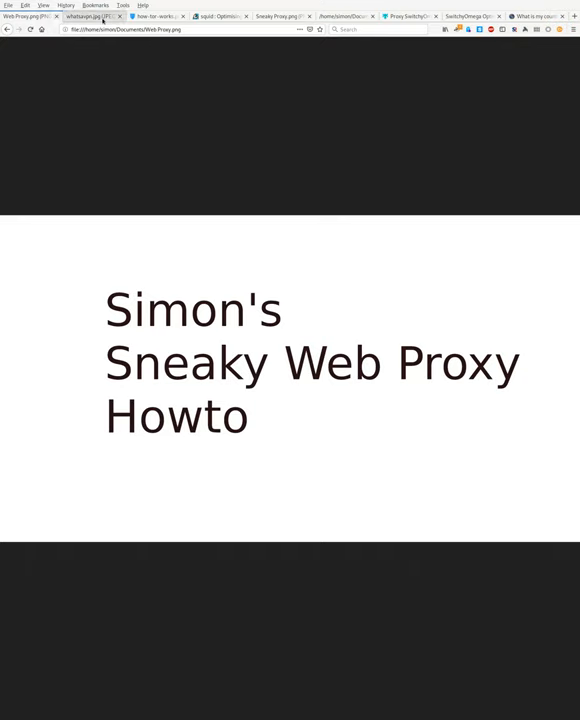
{"action": "left_click", "coordinate": [156, 16]}
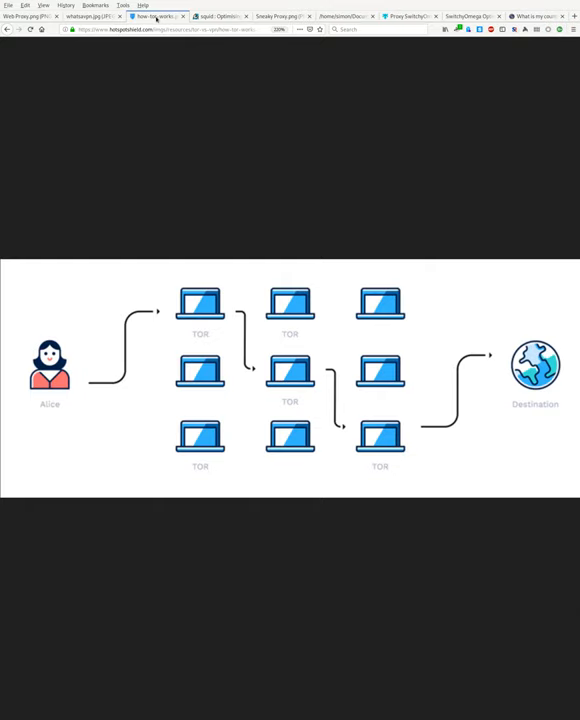
Step: Show the squid-cache.org homepage, 'Squid: Optimising Web Delivery'
{"action": "left_click", "coordinate": [218, 16]}
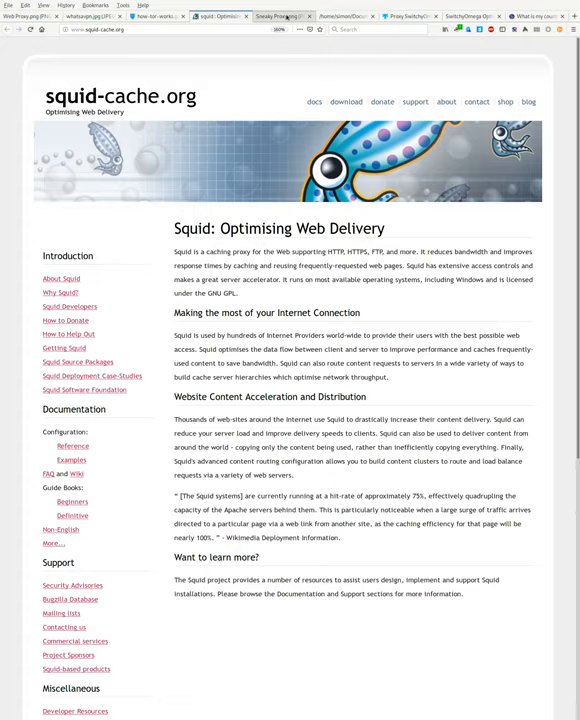
Step: Show the diagram comparing Direct Connection, Standard Proxy and Sneaky Proxy through a firewall
{"action": "left_click", "coordinate": [280, 16]}
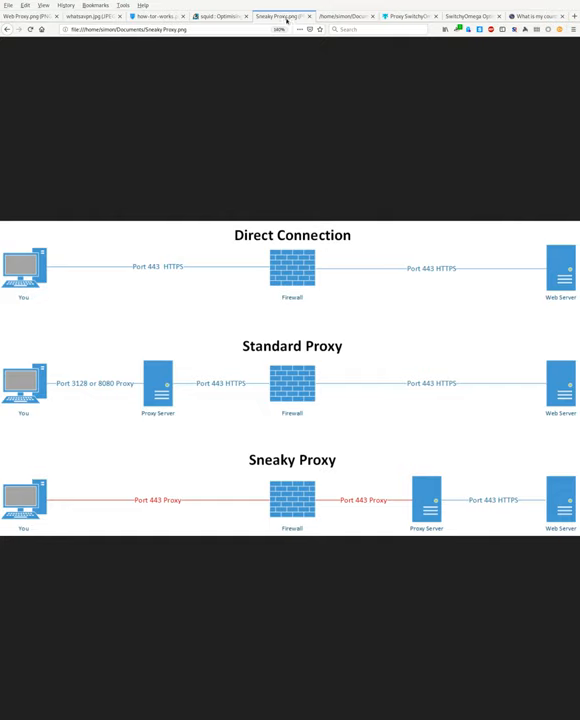
{"action": "mouse_move", "coordinate": [284, 16]}
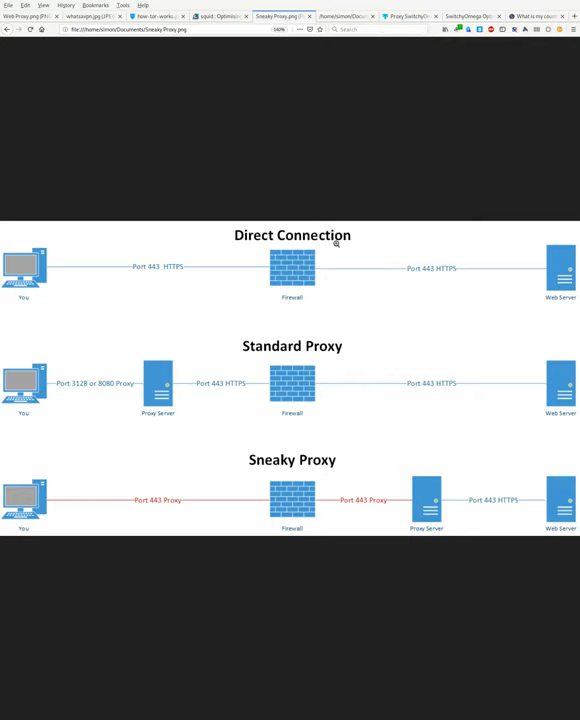
{"action": "mouse_move", "coordinate": [78, 314]}
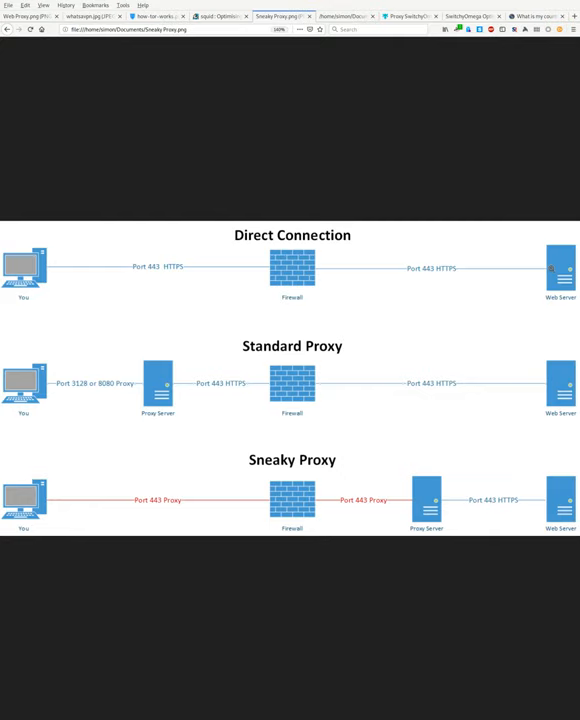
{"action": "mouse_move", "coordinate": [472, 324]}
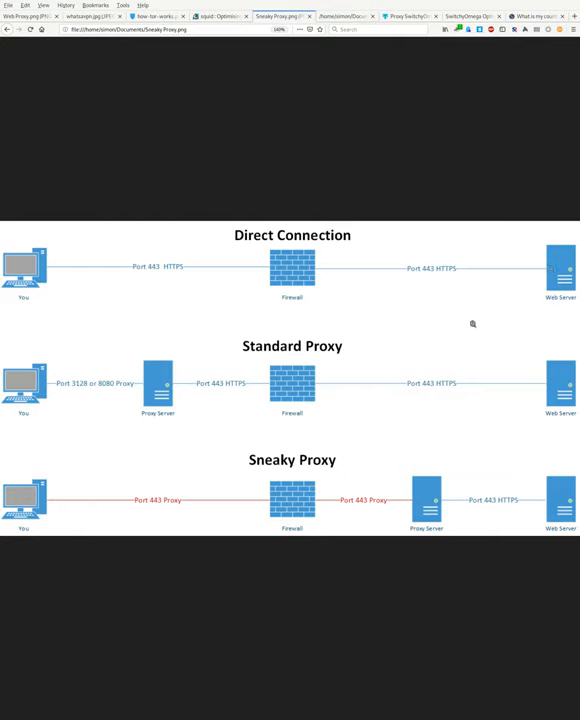
{"action": "mouse_move", "coordinate": [376, 340]}
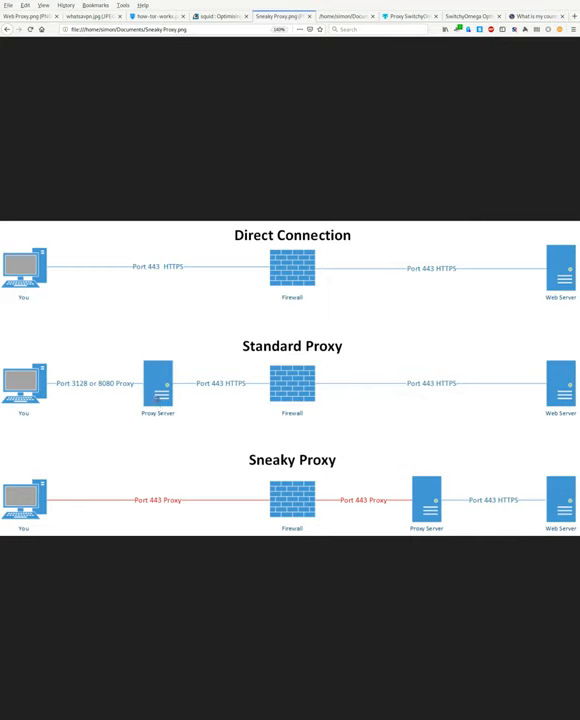
{"action": "mouse_move", "coordinate": [30, 412]}
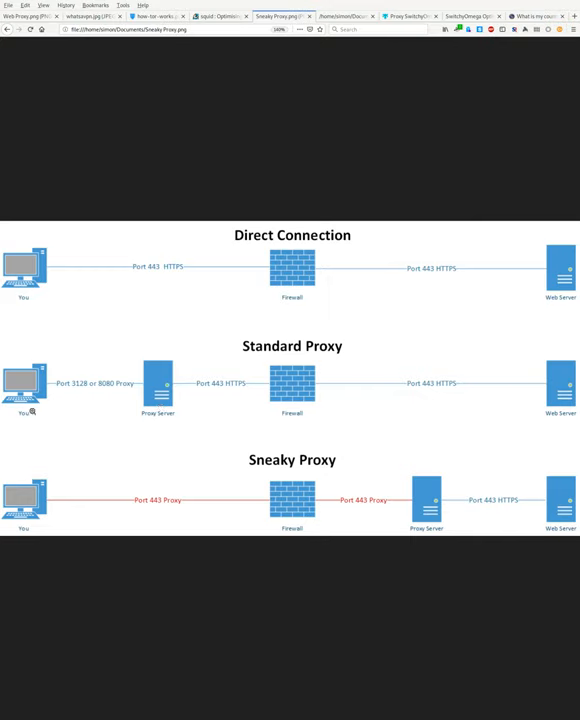
{"action": "mouse_move", "coordinate": [64, 396]}
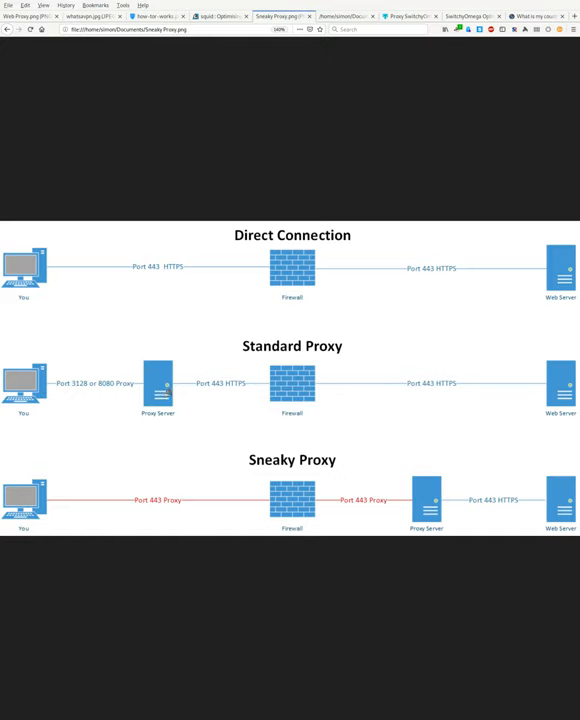
{"action": "mouse_move", "coordinate": [338, 388]}
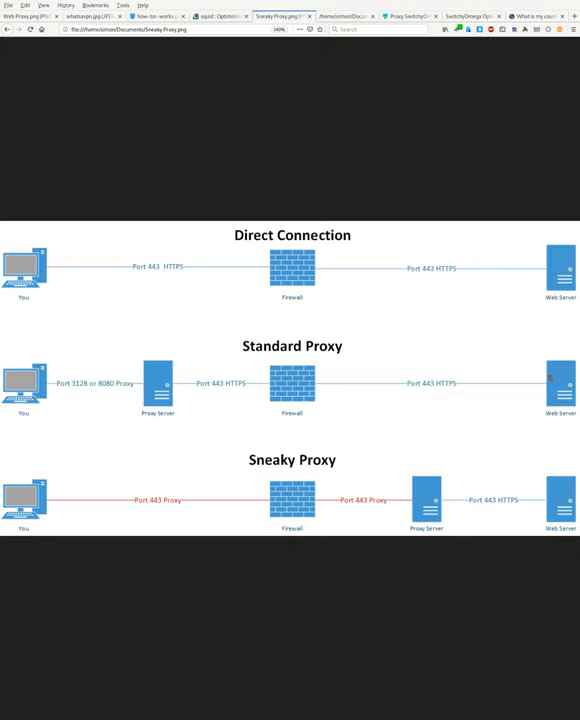
{"action": "left_click", "coordinate": [344, 16]}
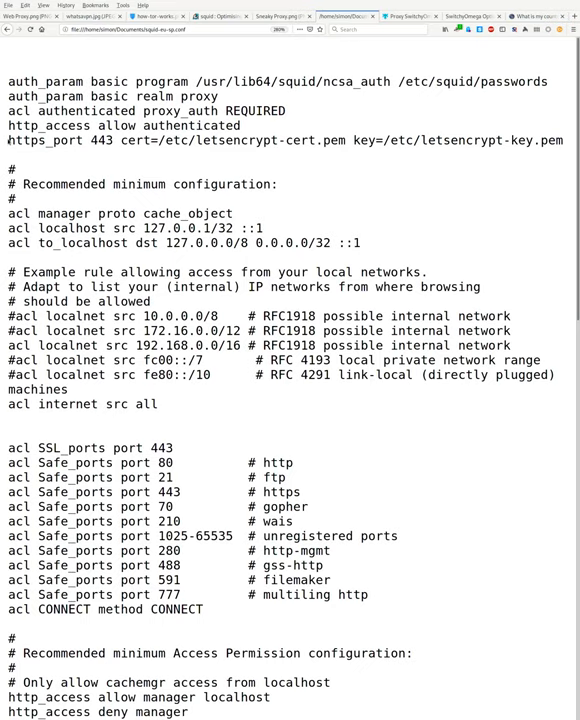
{"action": "double_click", "coordinate": [20, 140]}
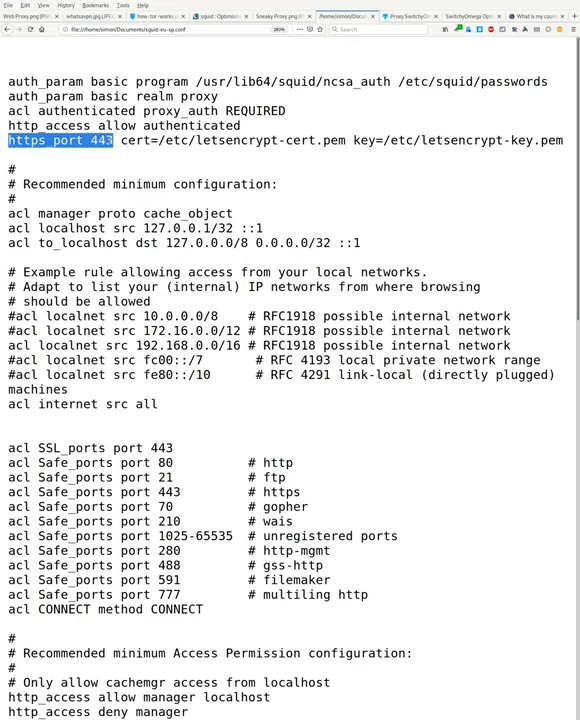
{"action": "double_click", "coordinate": [104, 140]}
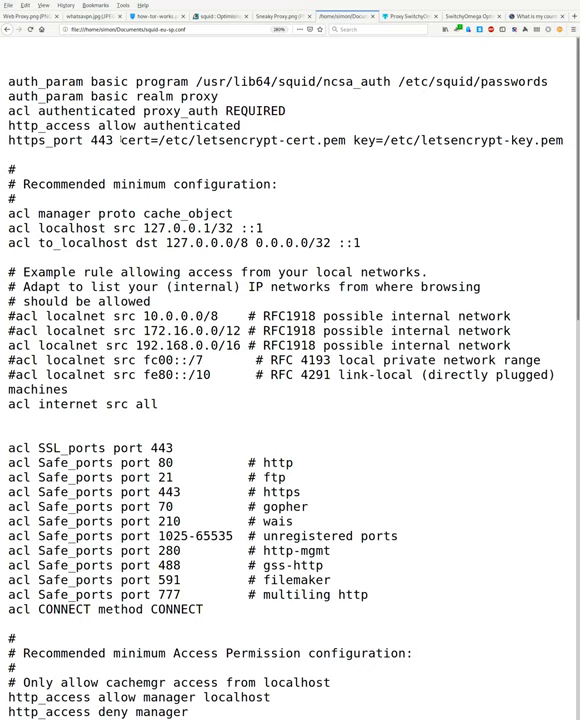
{"action": "left_click_drag", "start_coordinate": [120, 140], "coordinate": [564, 140]}
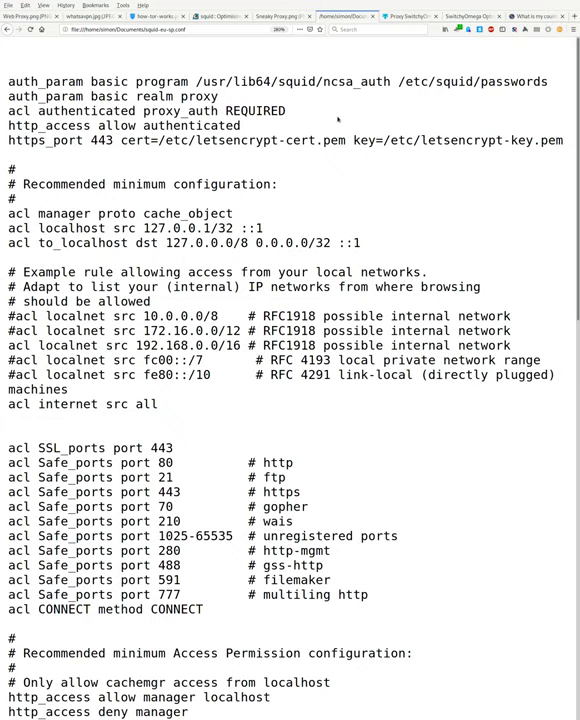
Step: Show the Proxy SwitchyOmega add-on page and highlight the extension name
{"action": "left_click", "coordinate": [410, 16]}
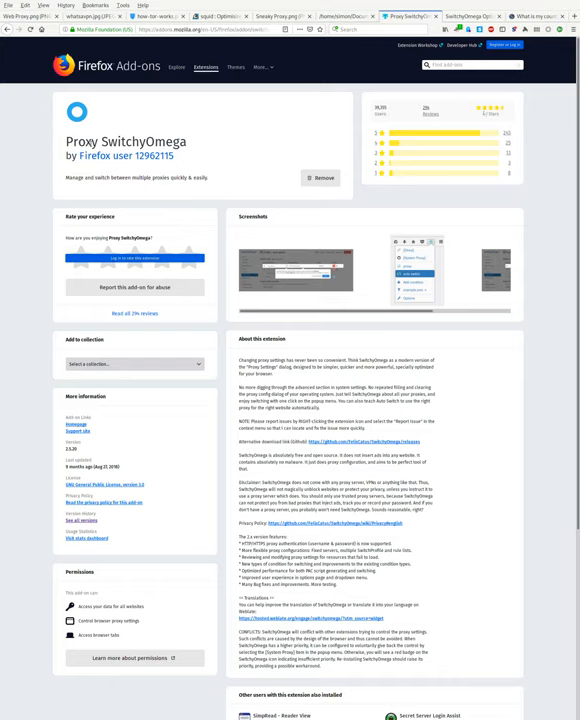
{"action": "double_click", "coordinate": [124, 140]}
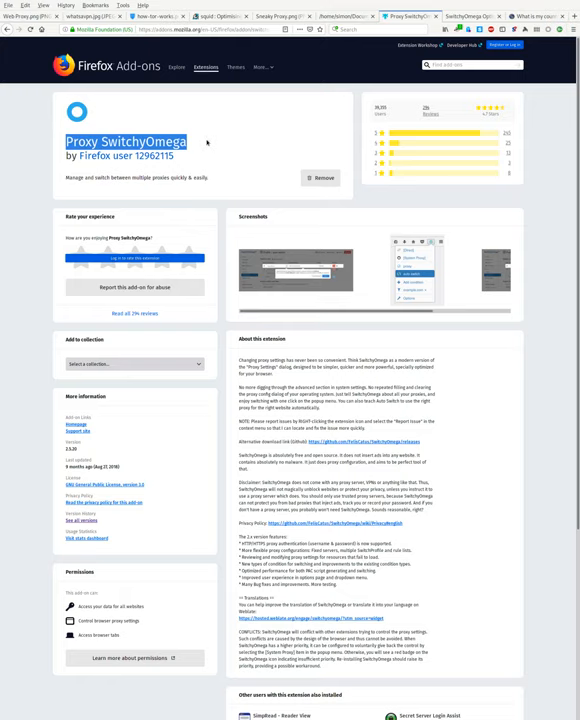
{"action": "mouse_move", "coordinate": [208, 142]}
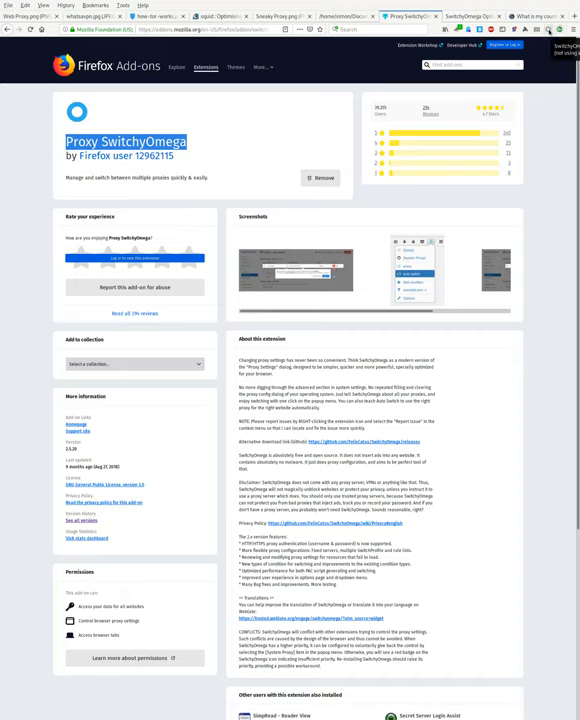
{"action": "left_click", "coordinate": [548, 32]}
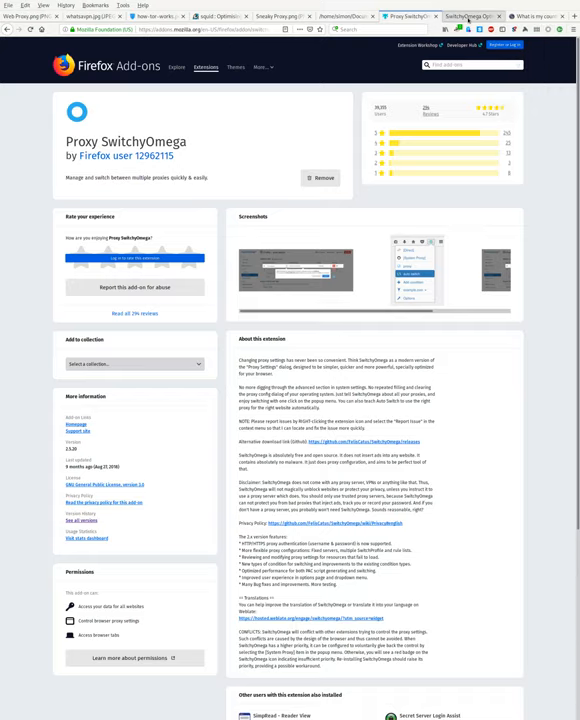
Step: Review the SwitchyOmega 'proxy' profile with its HTTPS server on port 443
{"action": "left_click", "coordinate": [468, 16]}
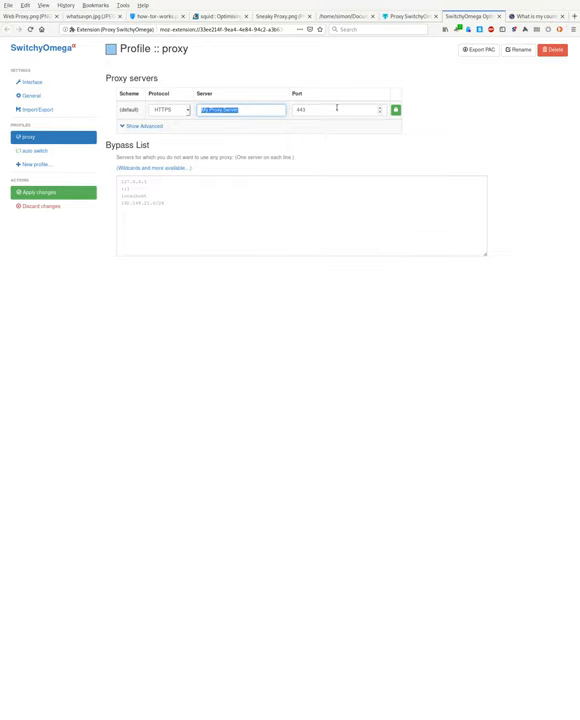
{"action": "left_click", "coordinate": [336, 108]}
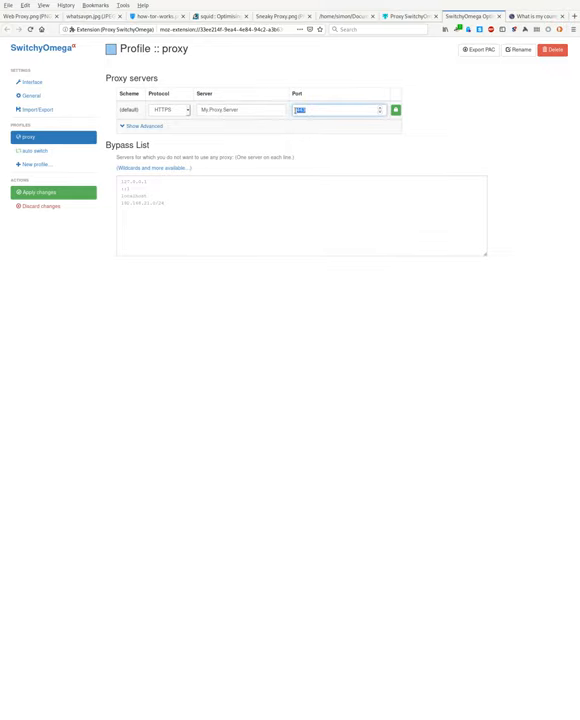
{"action": "left_click", "coordinate": [336, 108]}
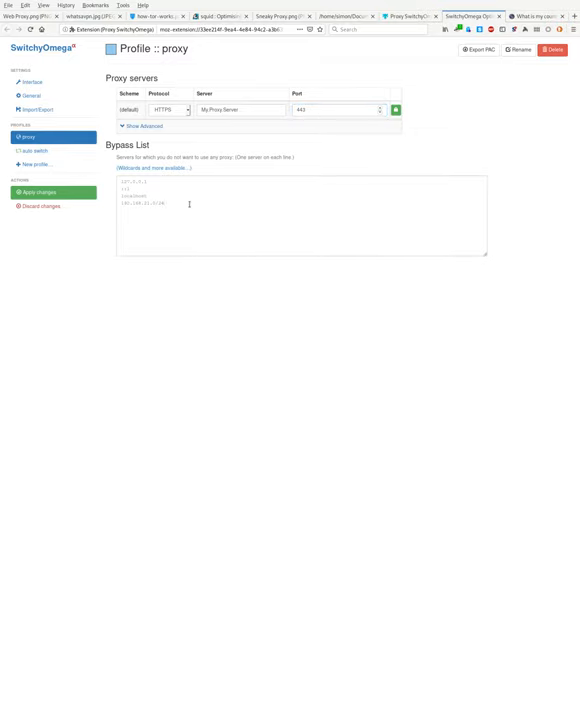
{"action": "double_click", "coordinate": [140, 204]}
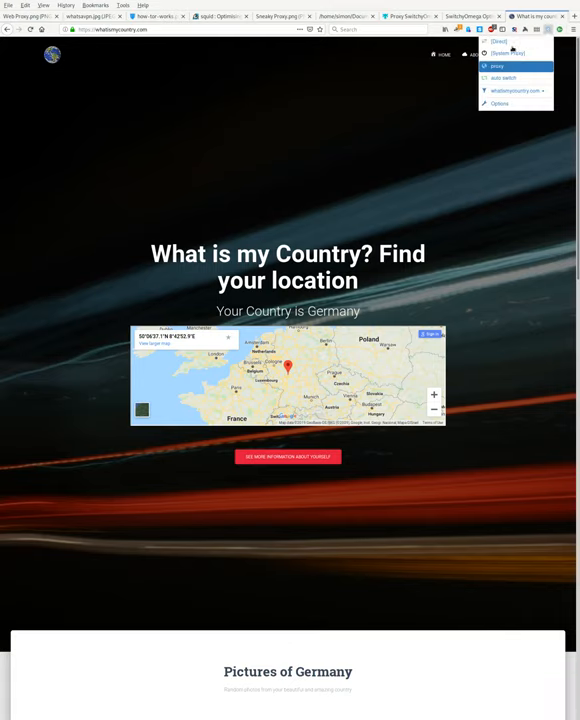
Step: Switch the SwitchyOmega toolbar profile so whatismycountry.com reports New Zealand
{"action": "left_click", "coordinate": [496, 66]}
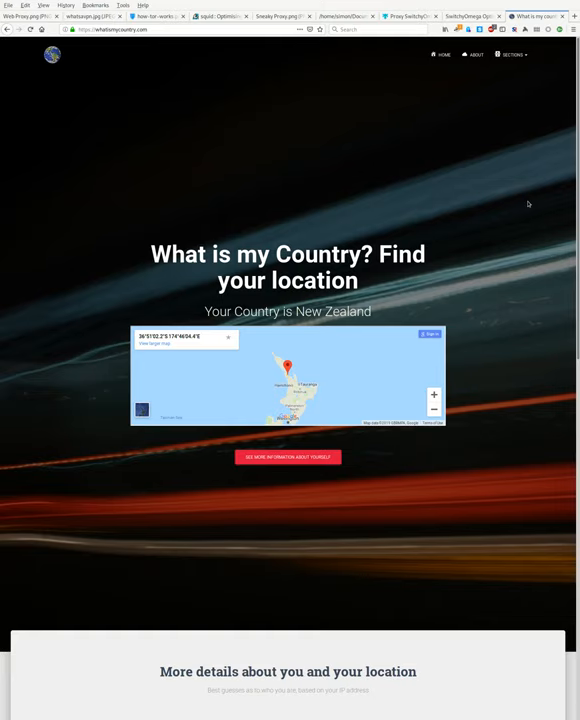
{"action": "mouse_move", "coordinate": [216, 216]}
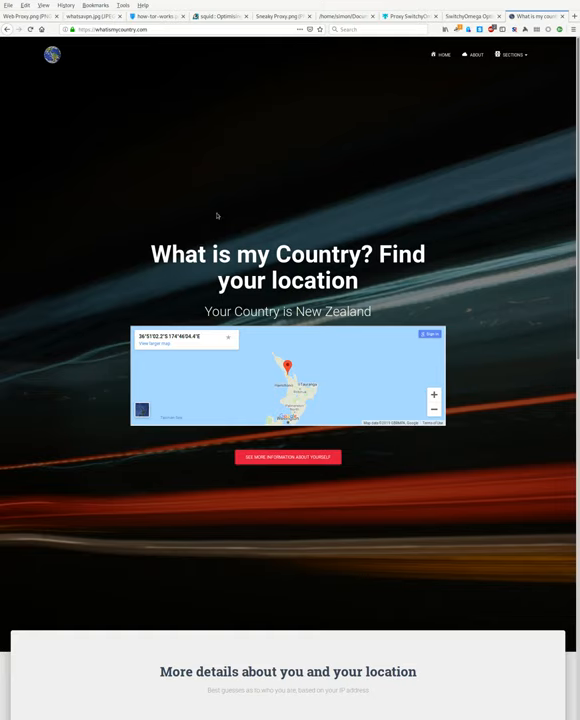